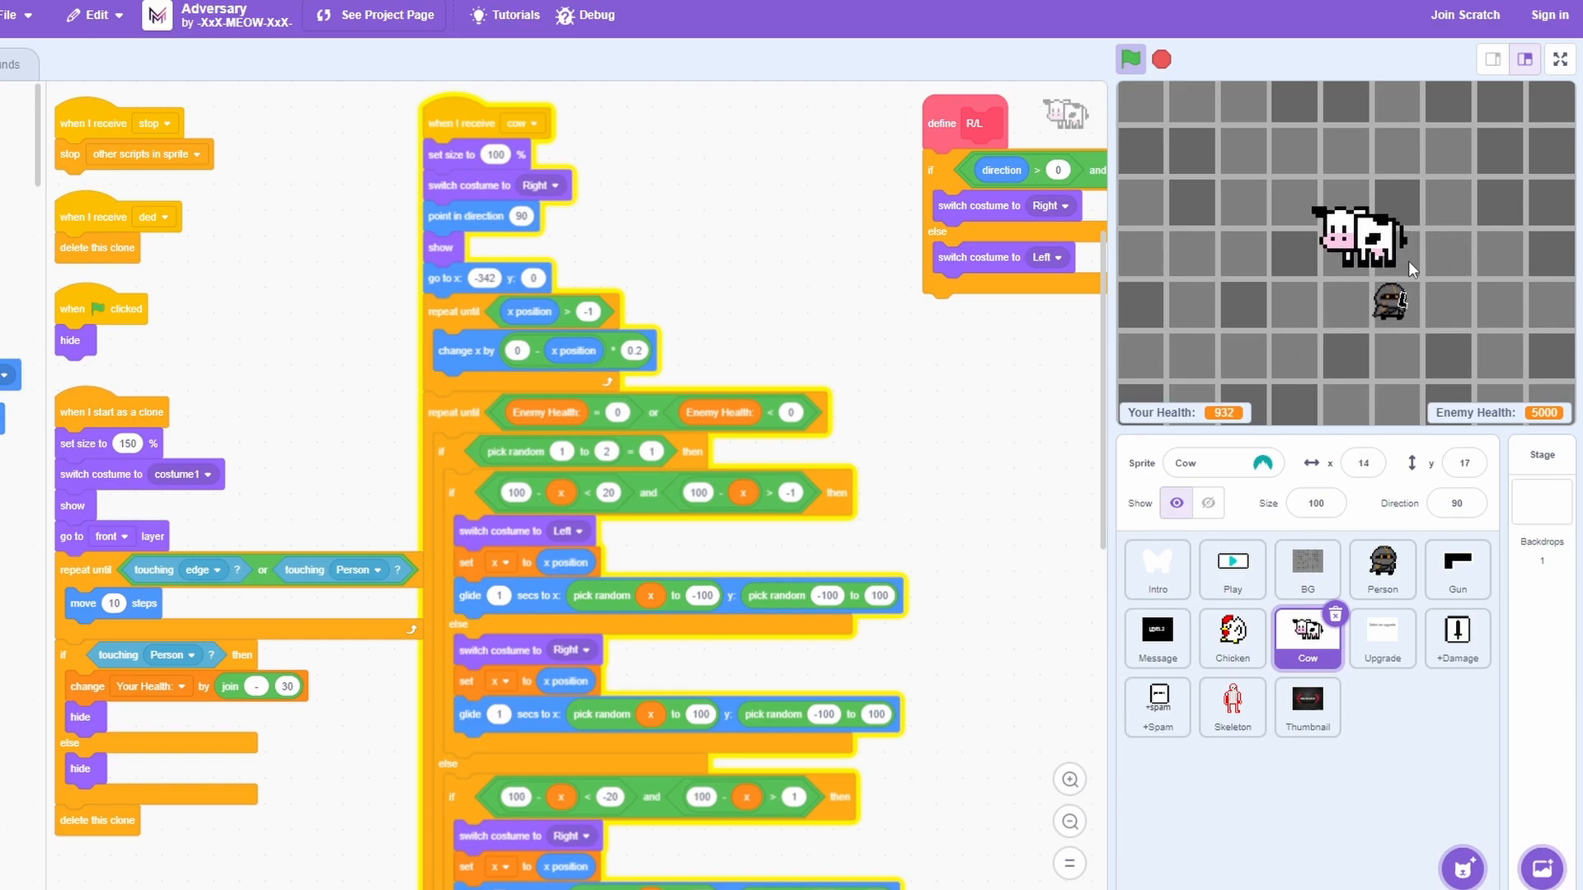
# Run the Meow OS 2.0 project and launch its Meow Music app showing the song list
pyautogui.click(1154, 775)
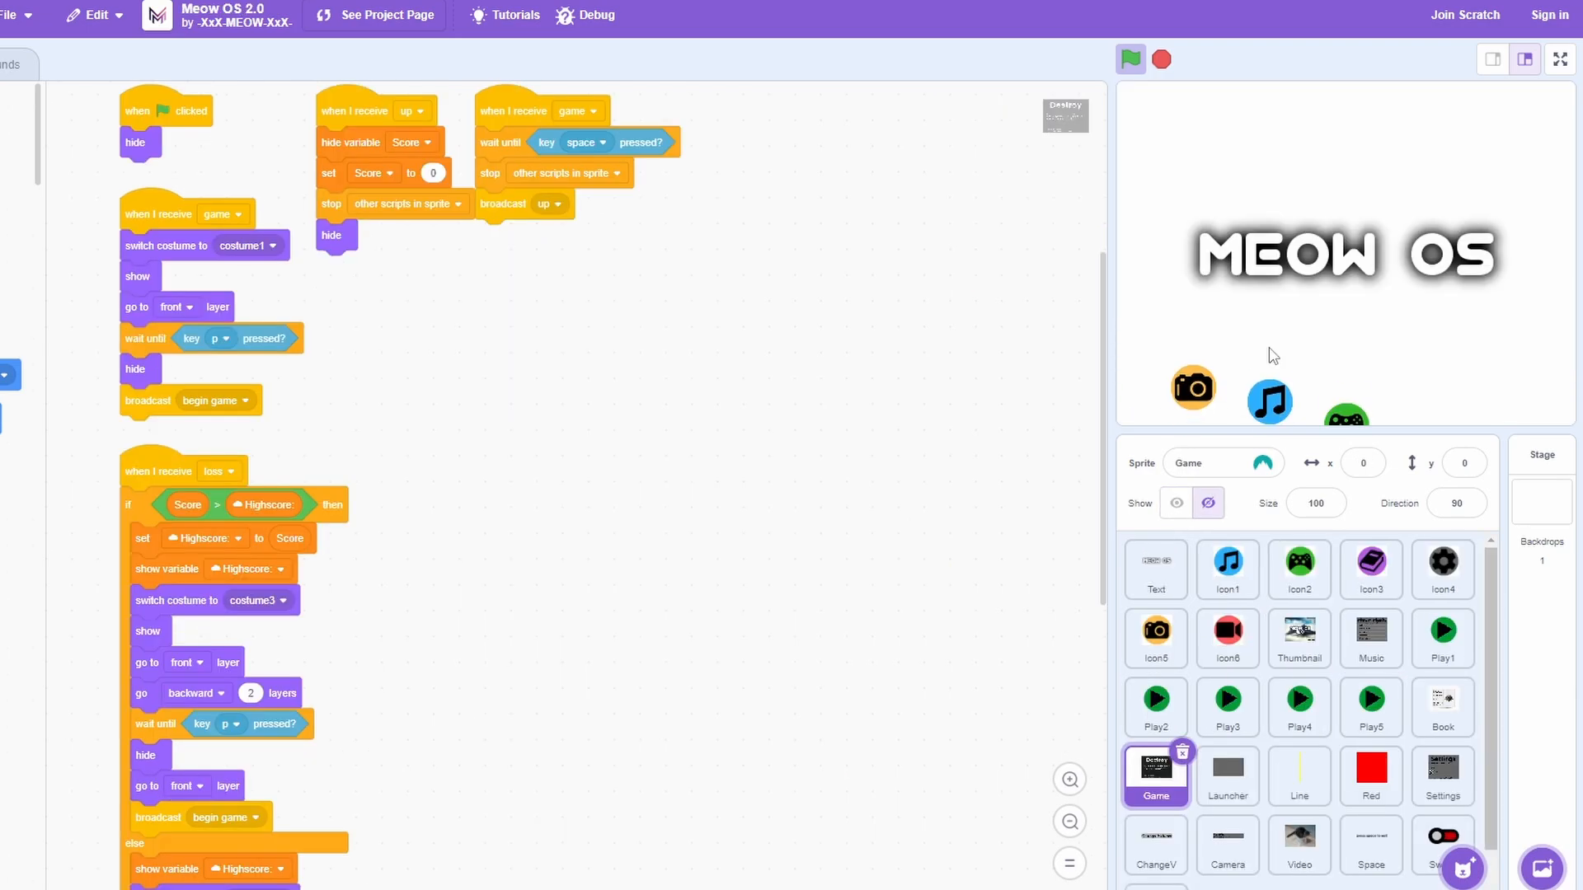
pyautogui.click(1270, 387)
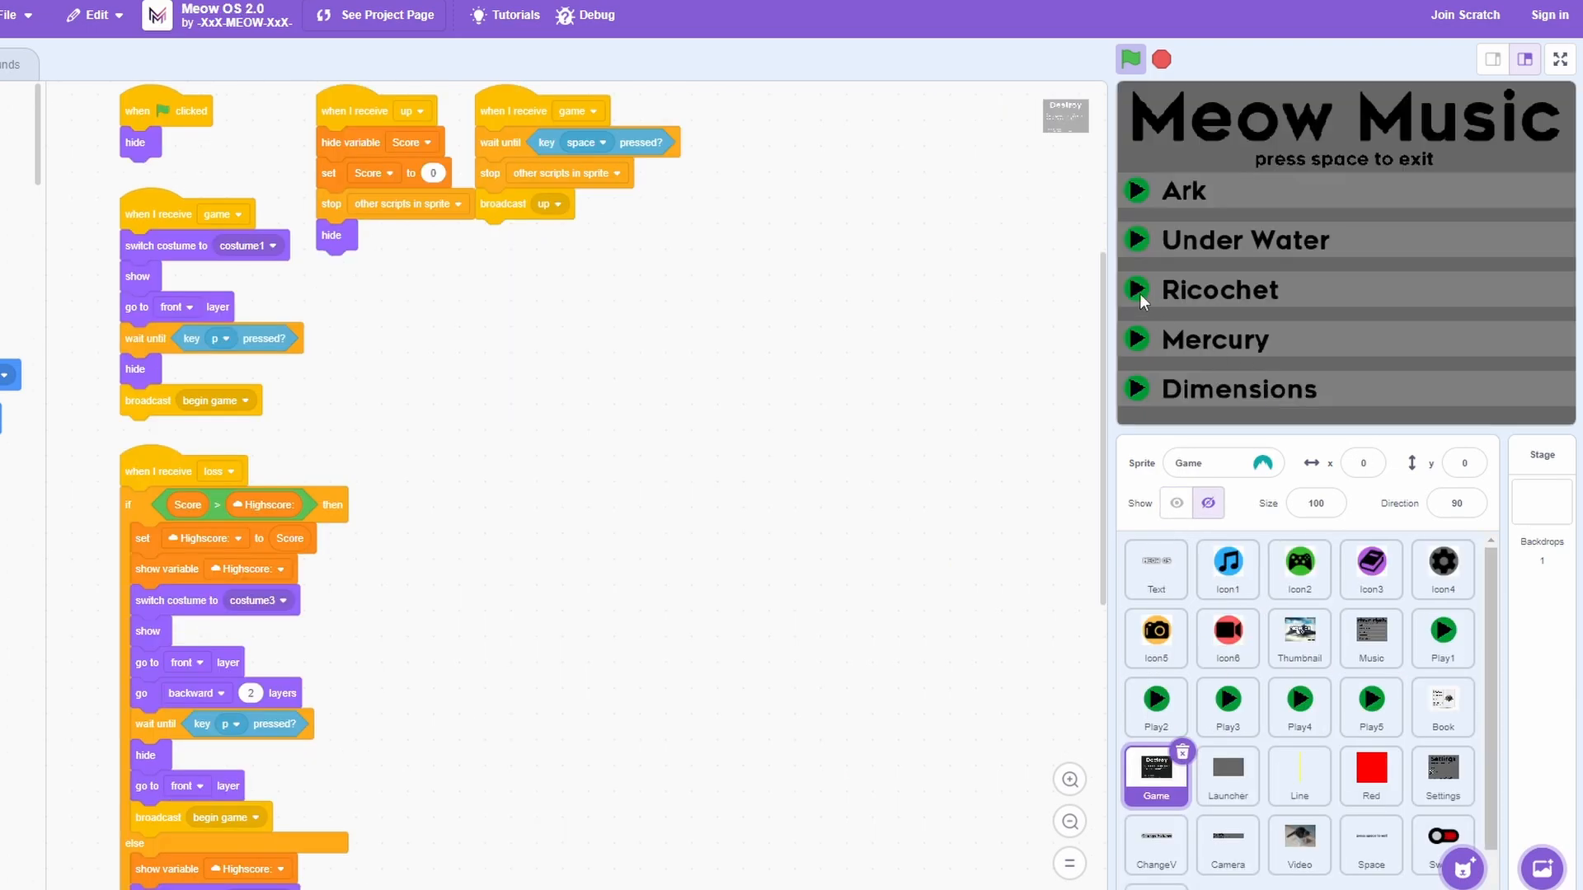